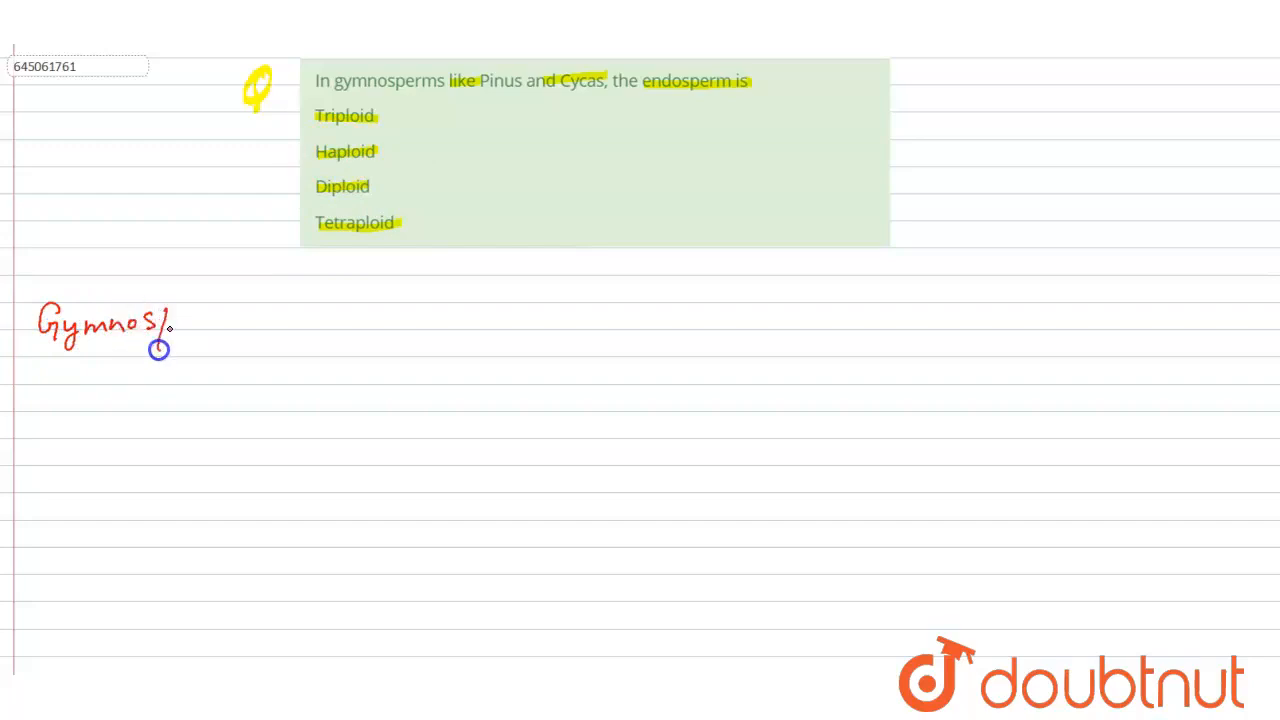
Step: Write "Gymnosperms –" in red below the question, then the start of "Gymn" after the dash
{"action": "left_click_drag", "start_coordinate": [170, 324], "coordinate": [238, 322]}
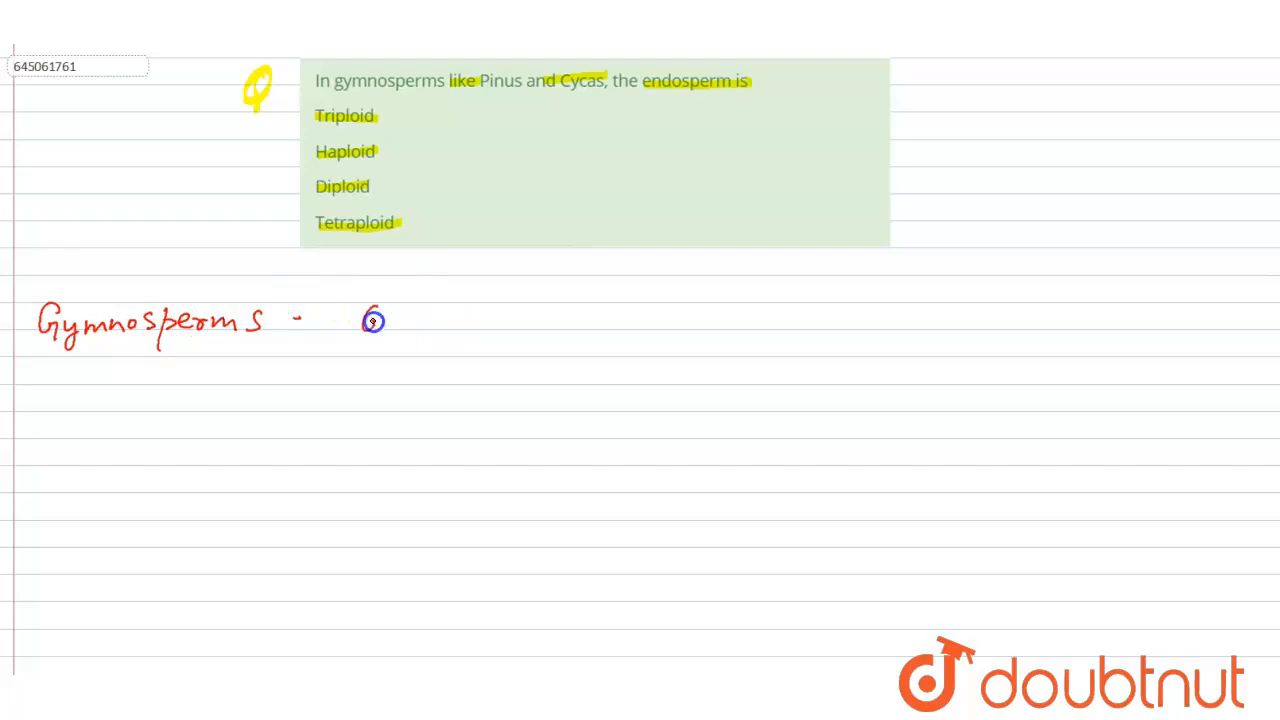
{"action": "left_click_drag", "start_coordinate": [360, 320], "coordinate": [480, 320]}
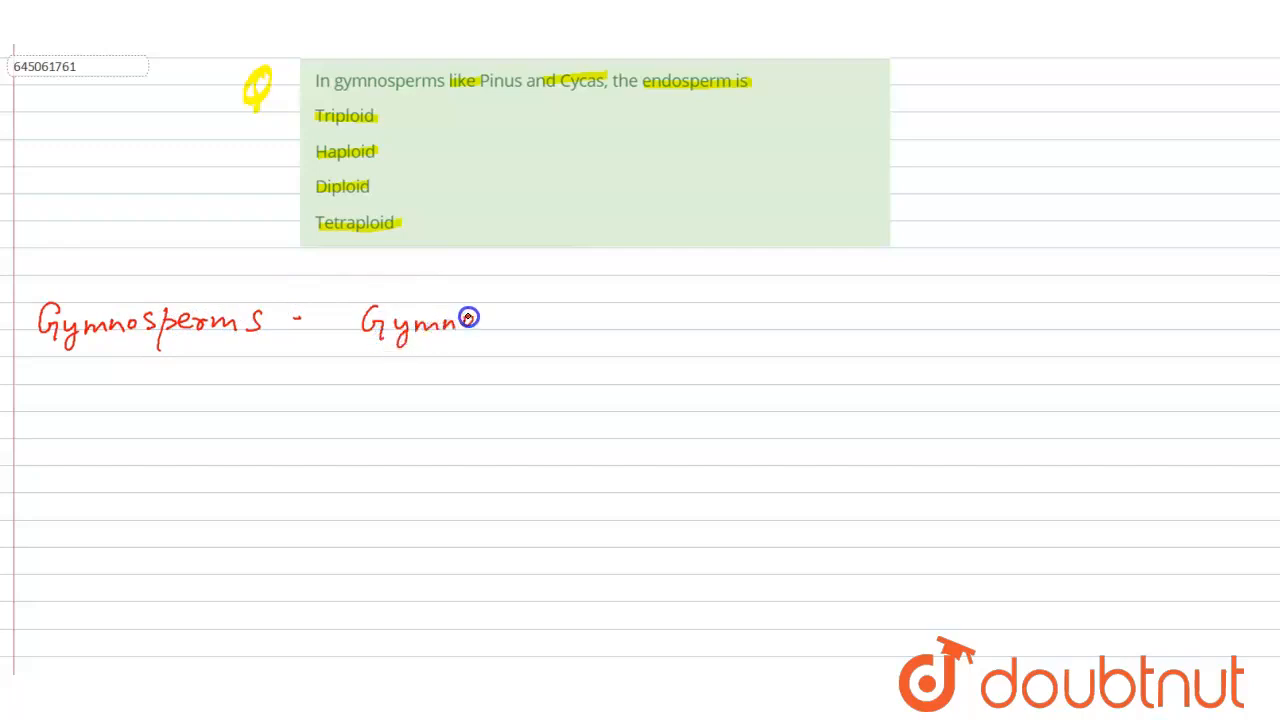